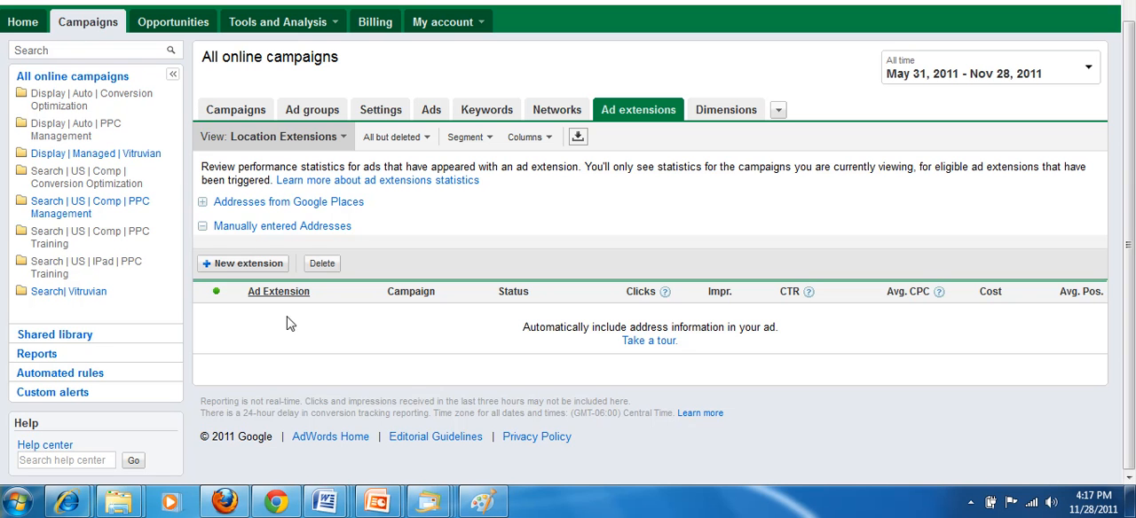
pyautogui.moveTo(379, 501)
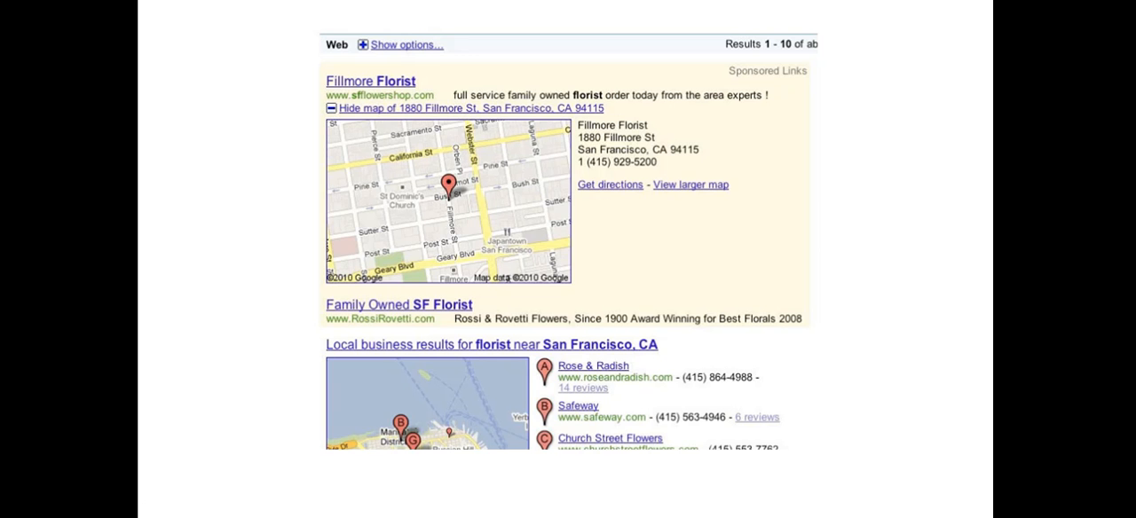
pyautogui.moveTo(114, 182)
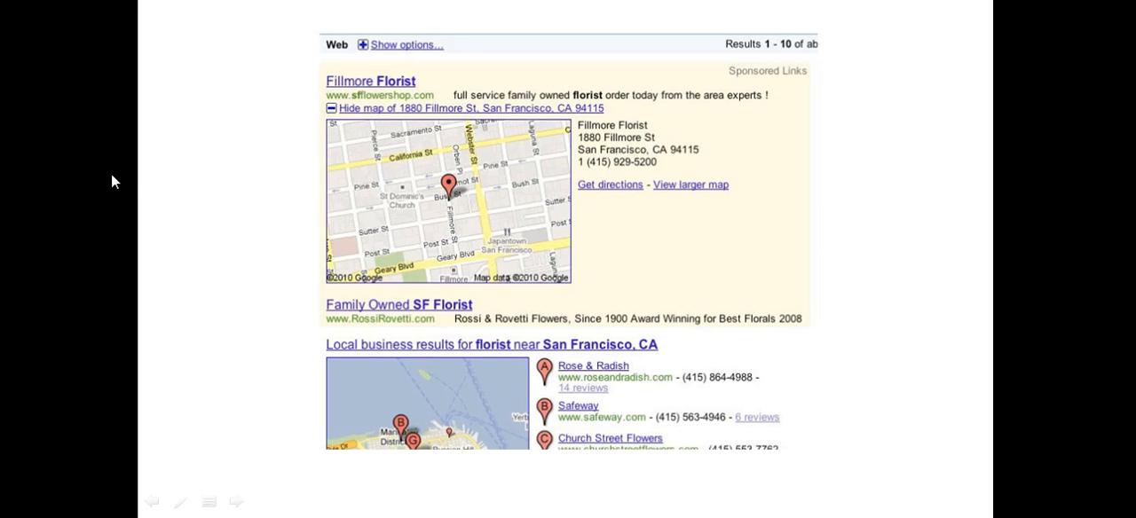
pyautogui.moveTo(630, 162)
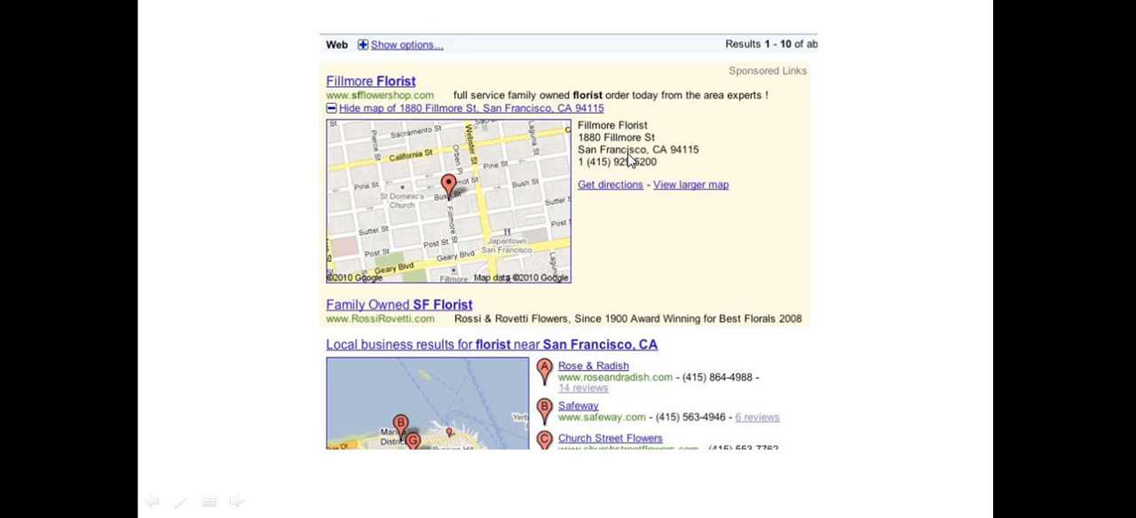
pyautogui.moveTo(861, 223)
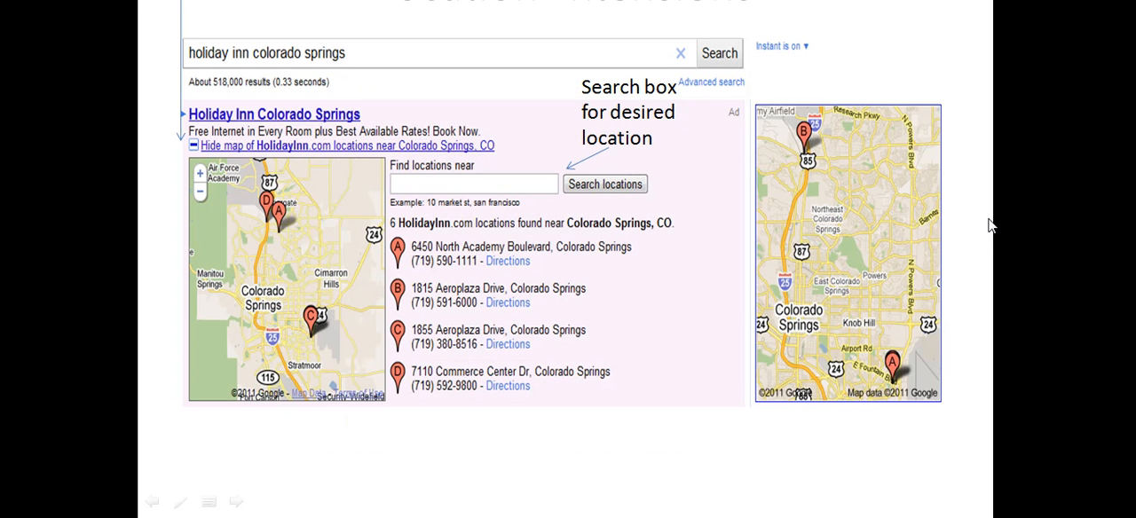
pyautogui.moveTo(980, 229)
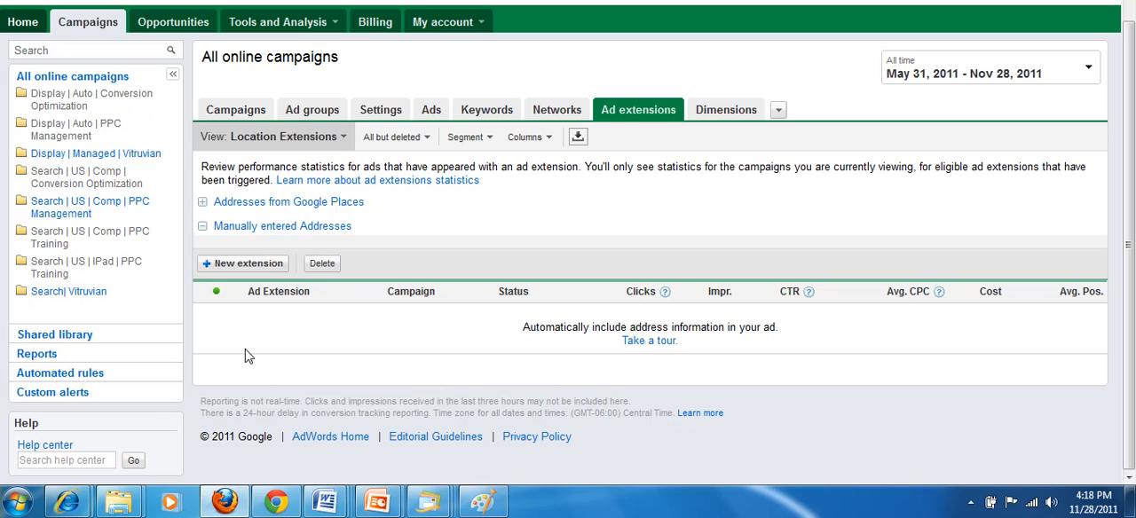
pyautogui.moveTo(499, 218)
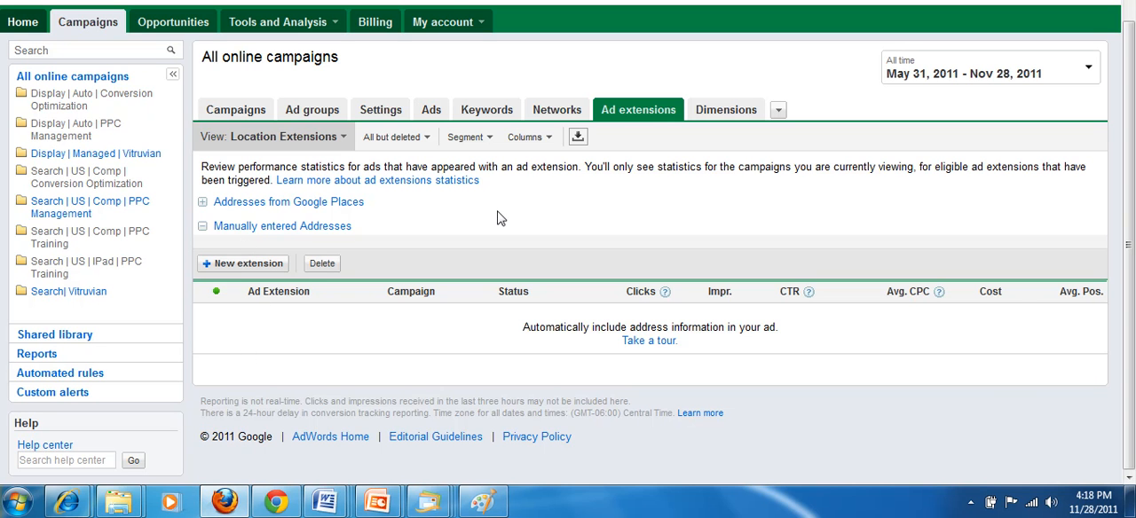
pyautogui.moveTo(630, 109)
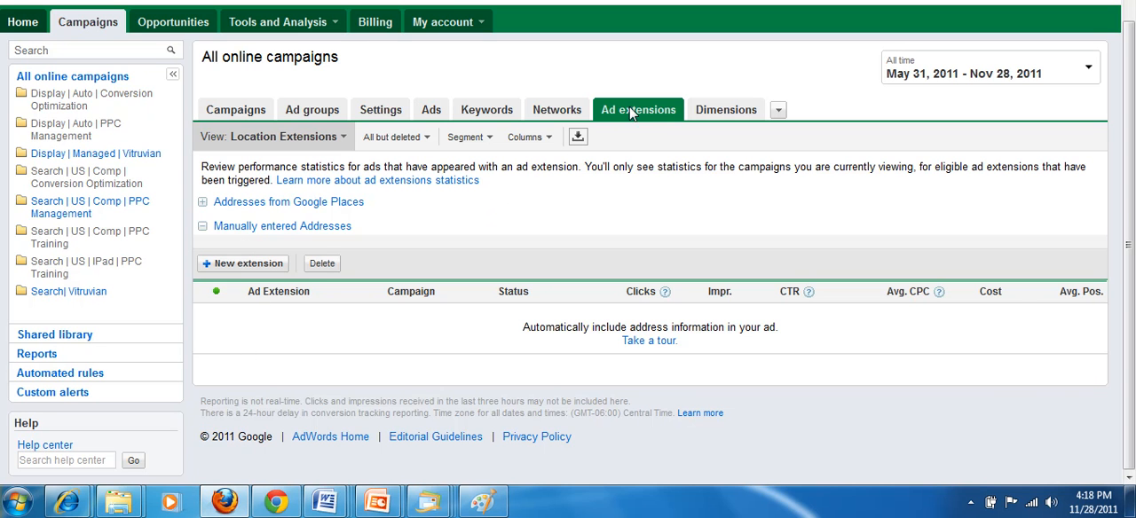
pyautogui.moveTo(661, 105)
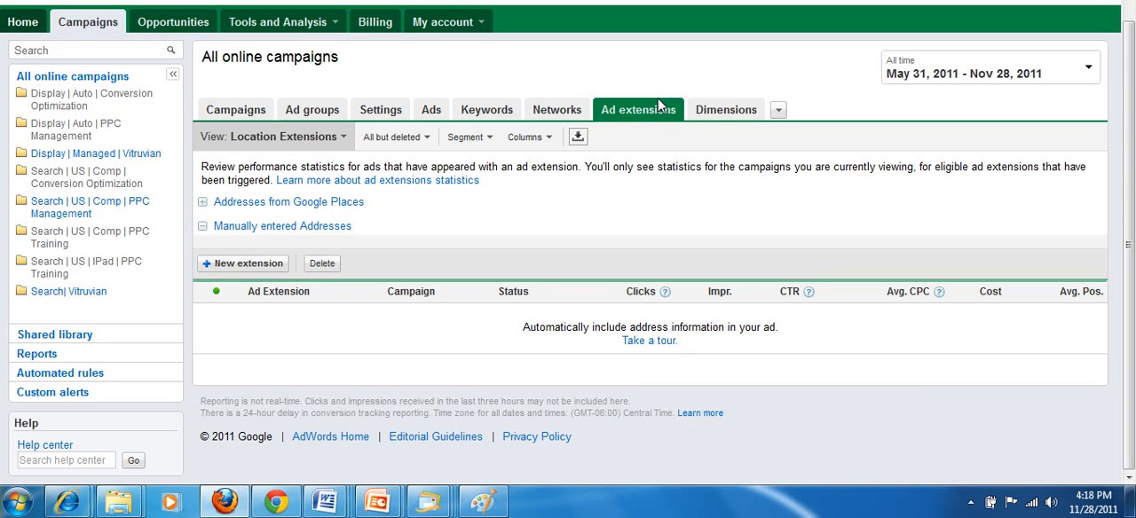
pyautogui.moveTo(549, 136)
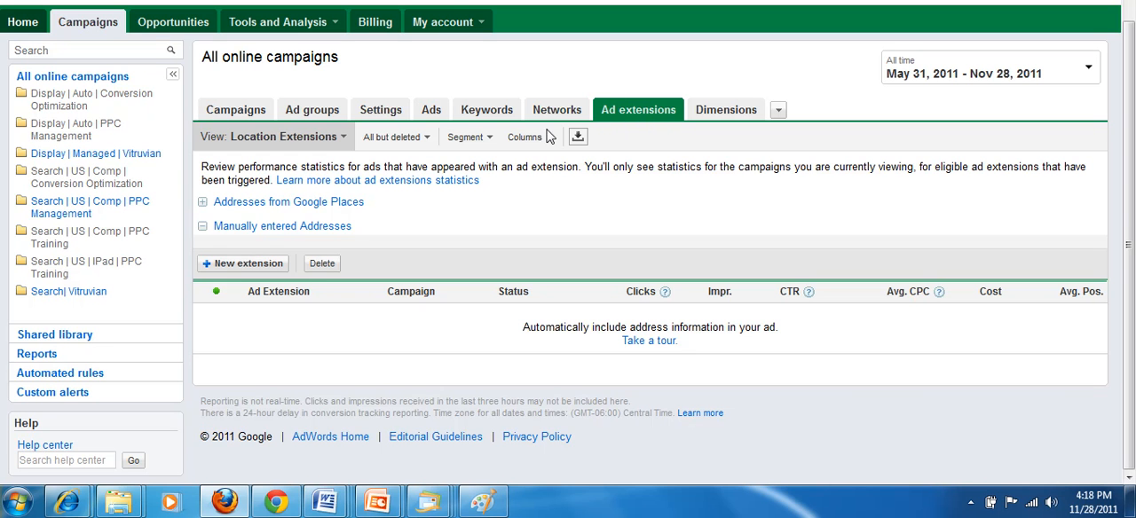
pyautogui.click(272, 136)
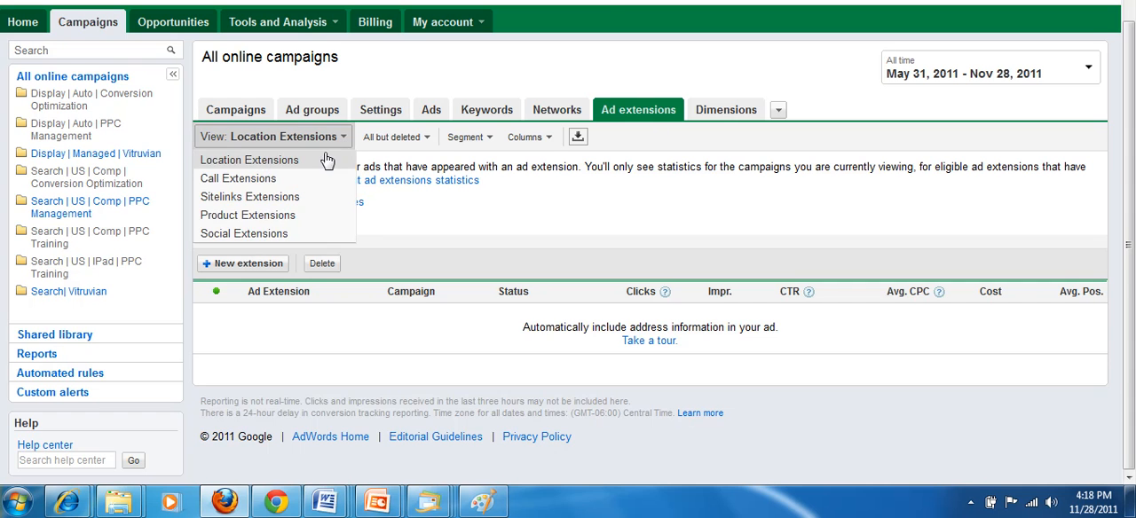
pyautogui.click(249, 160)
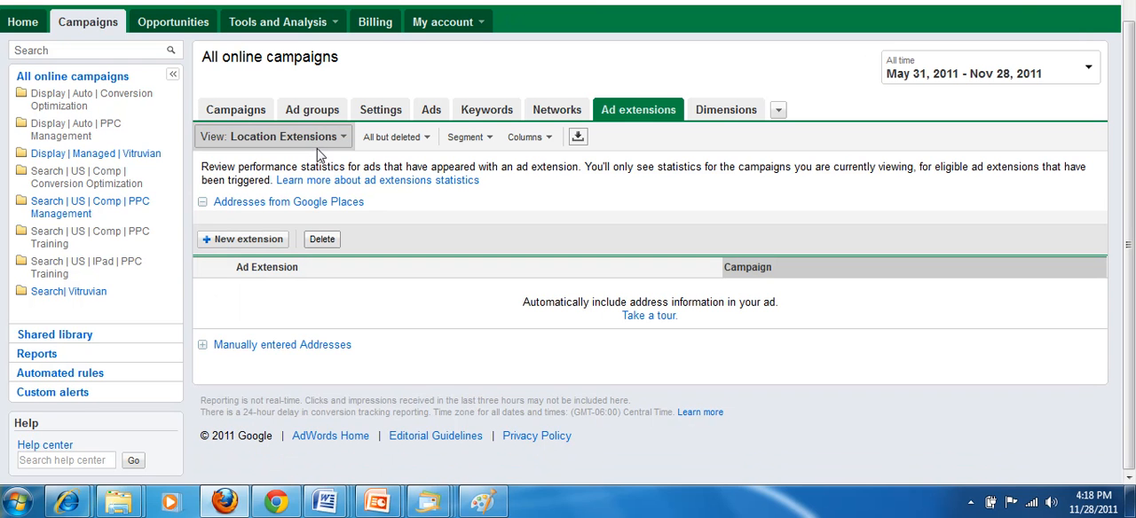
pyautogui.click(202, 202)
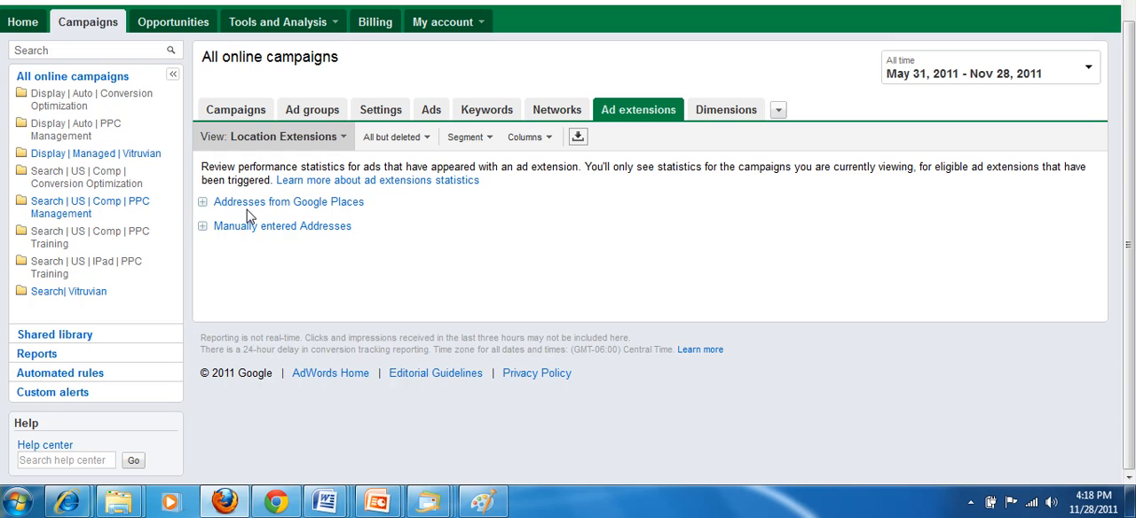
pyautogui.moveTo(247, 245)
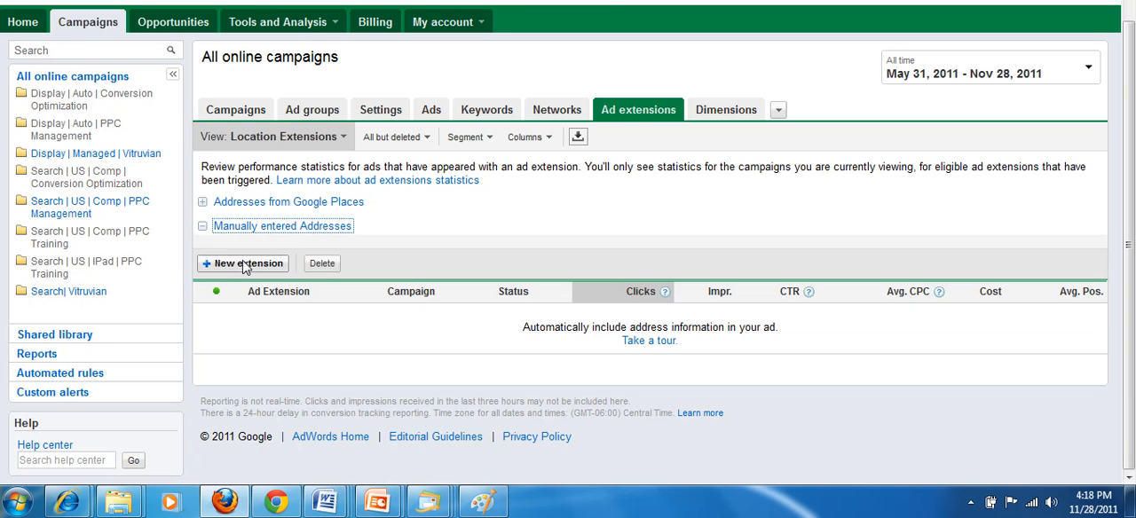
# Start a new location extension for the Search | US | Comp | PPC Management campaign.
pyautogui.click(243, 264)
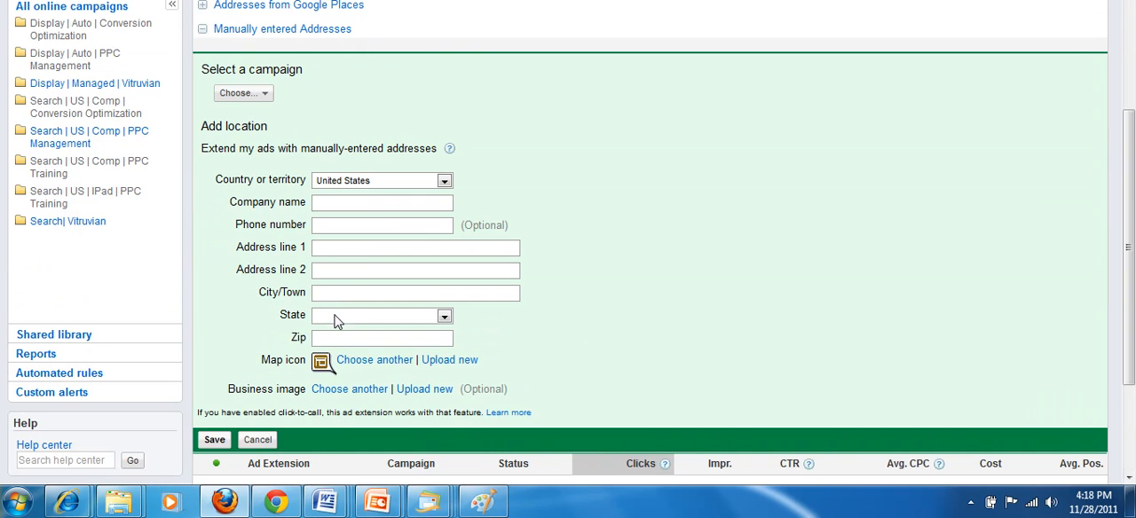
pyautogui.click(240, 92)
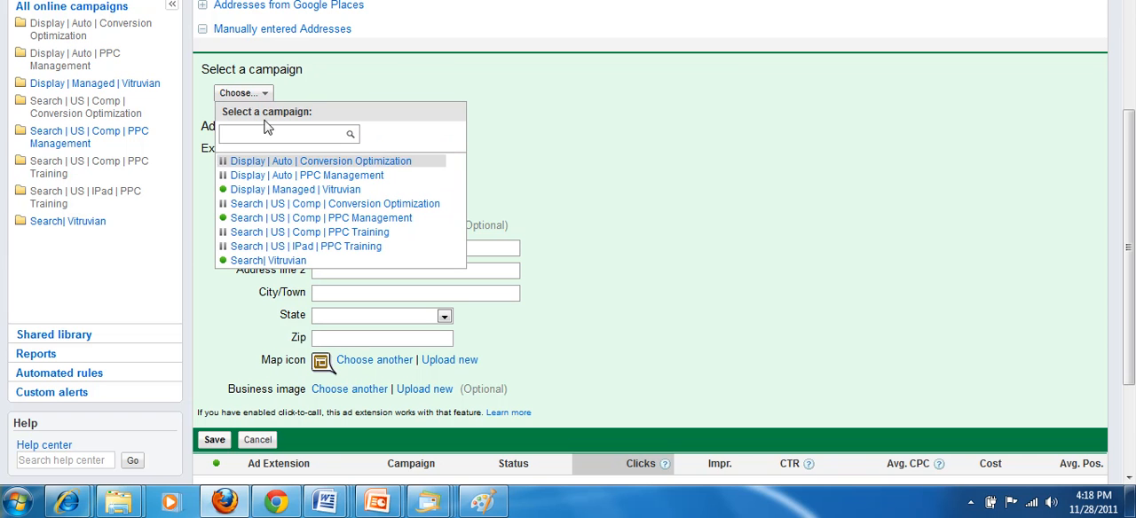
pyautogui.moveTo(265, 217)
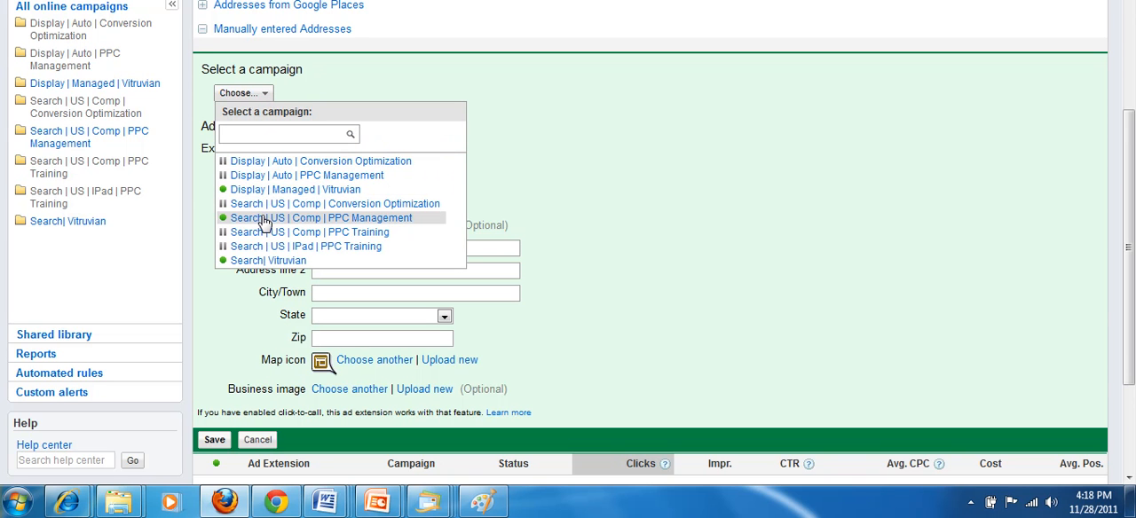
pyautogui.click(321, 217)
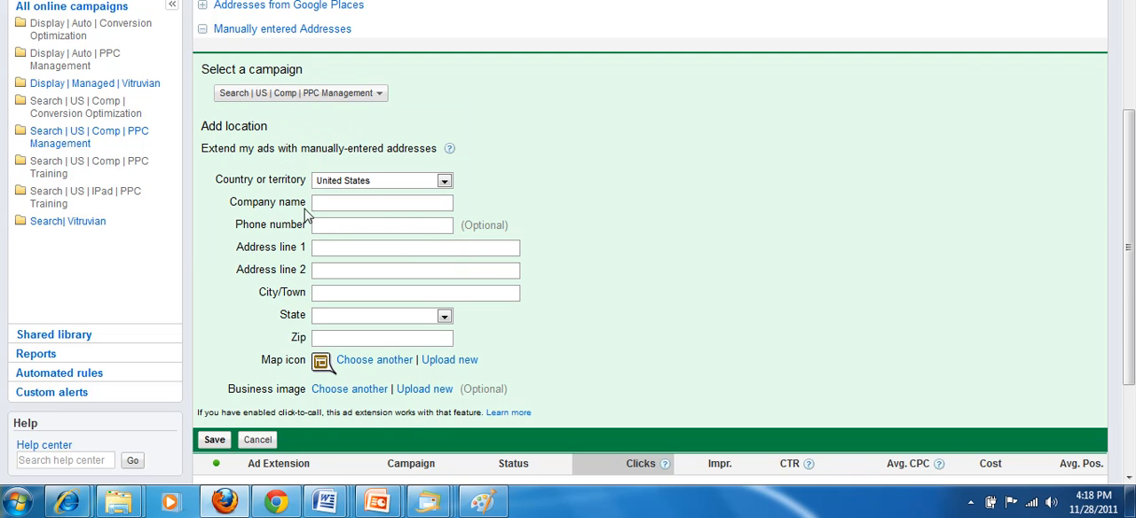
pyautogui.click(382, 202)
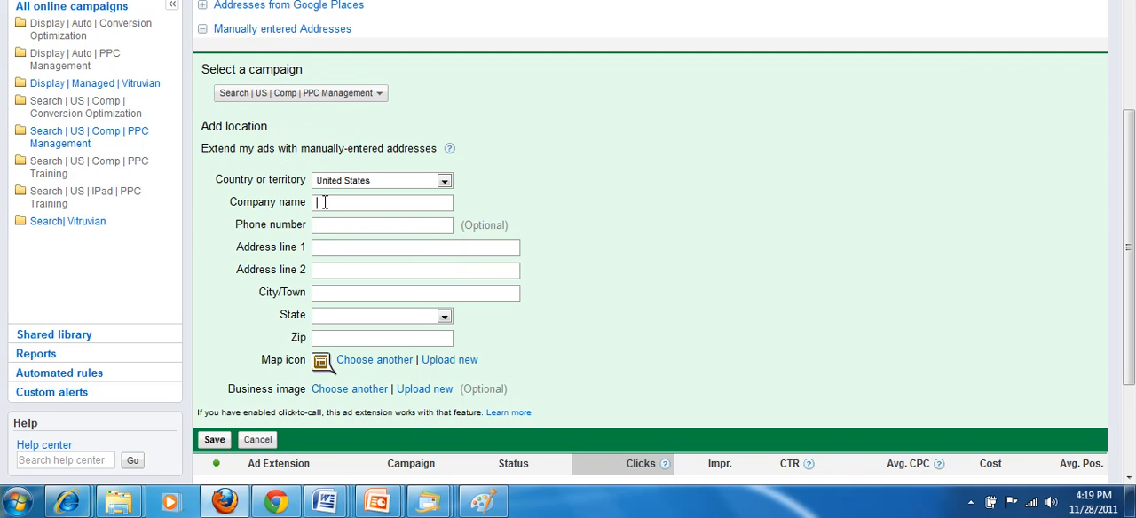
pyautogui.write('Vitruvian')
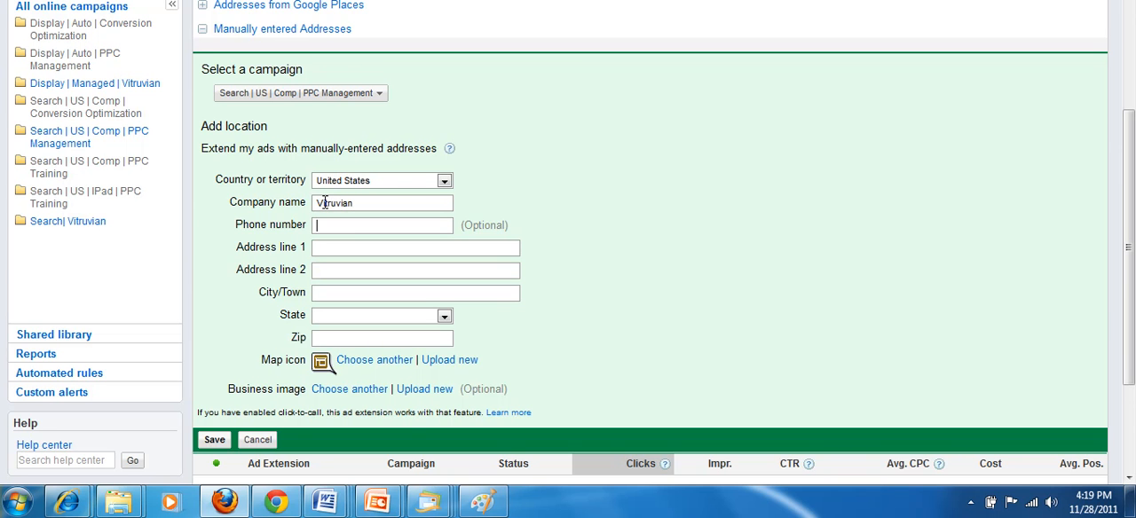
pyautogui.write('312')
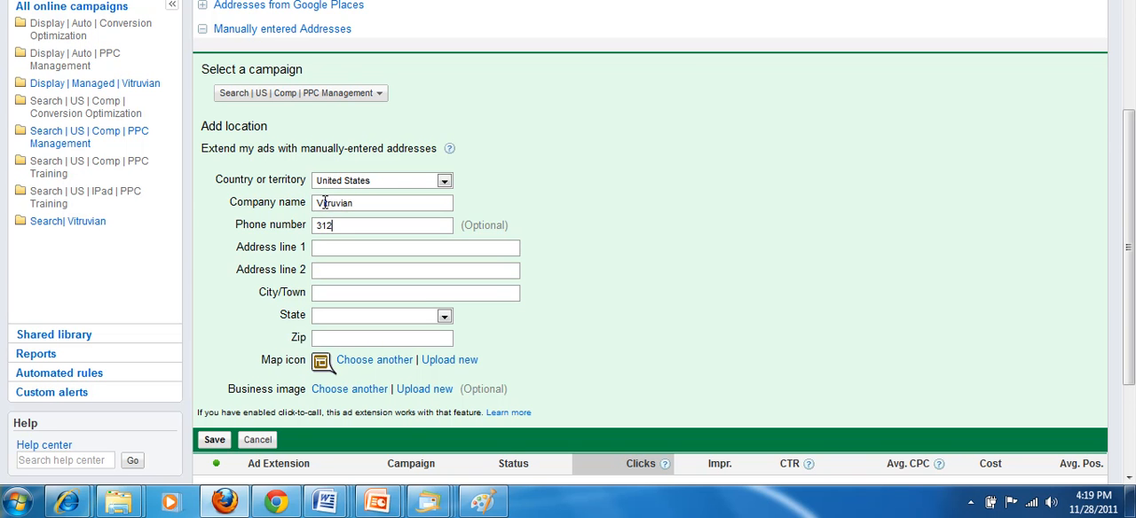
pyautogui.write('-')
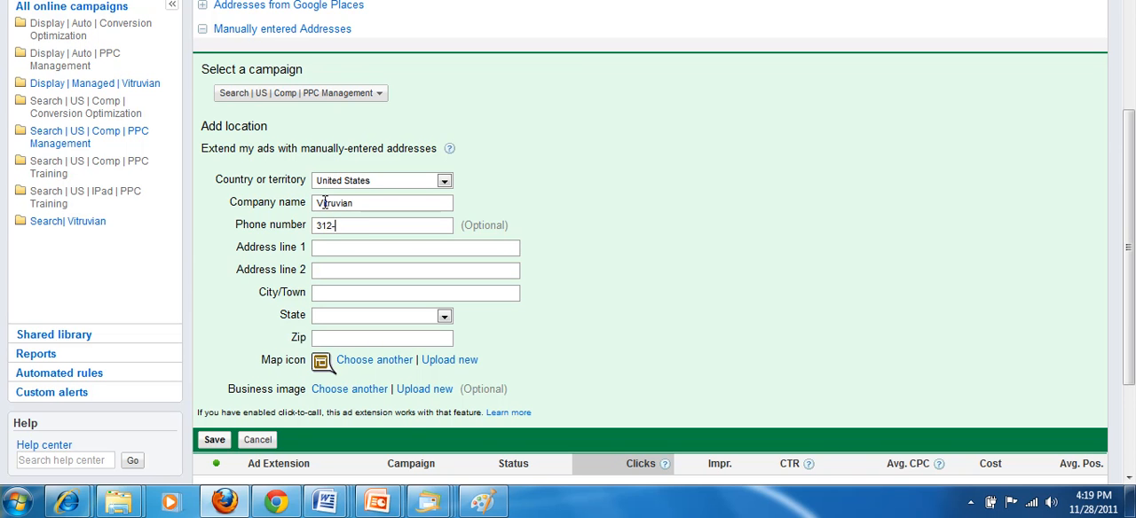
pyautogui.write('698-')
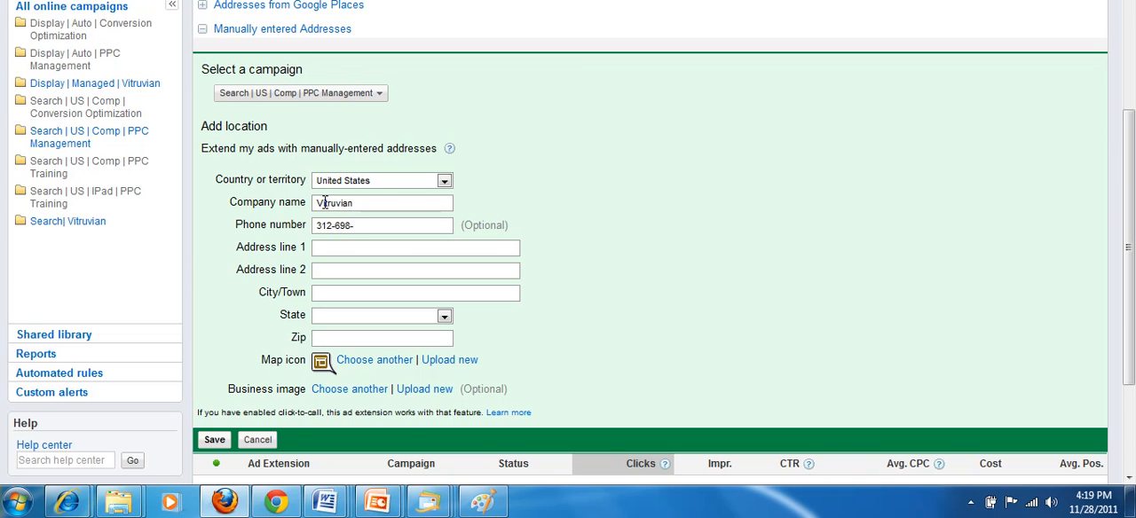
pyautogui.write('3655')
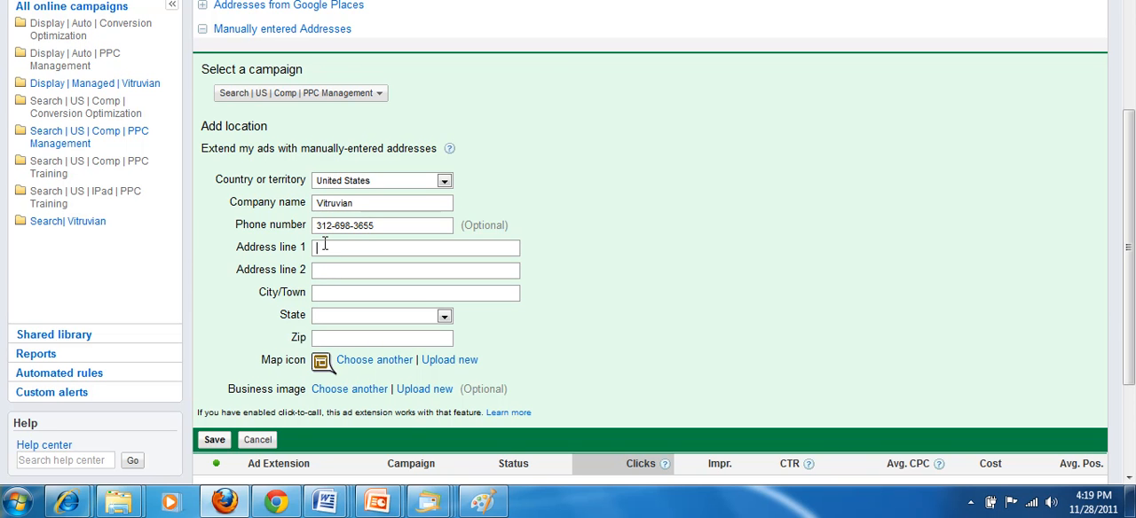
# Enter address 123 Main Street, Chicago, Illinois, zip 60104.
pyautogui.write('123 M')
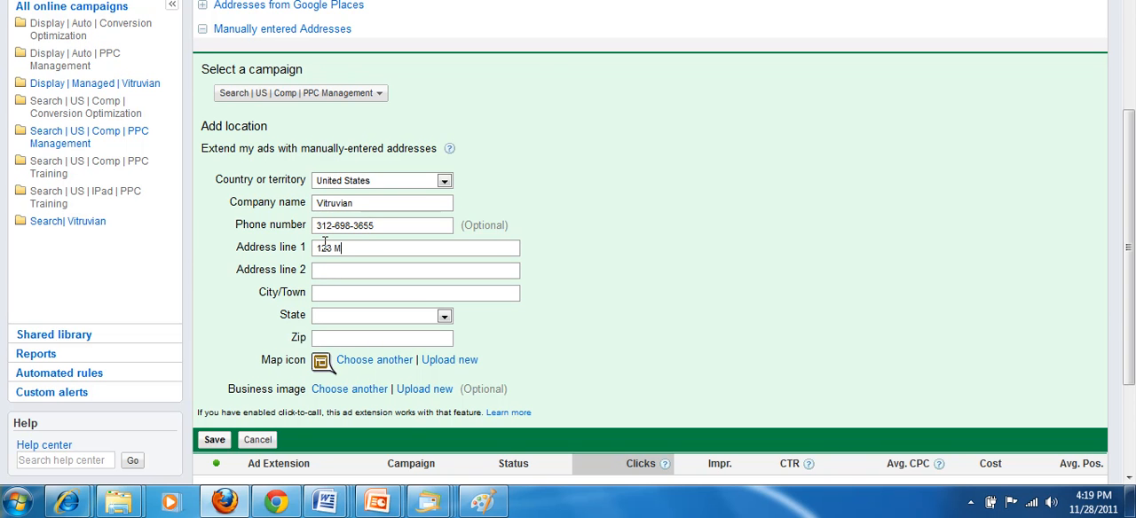
pyautogui.write('ain Street')
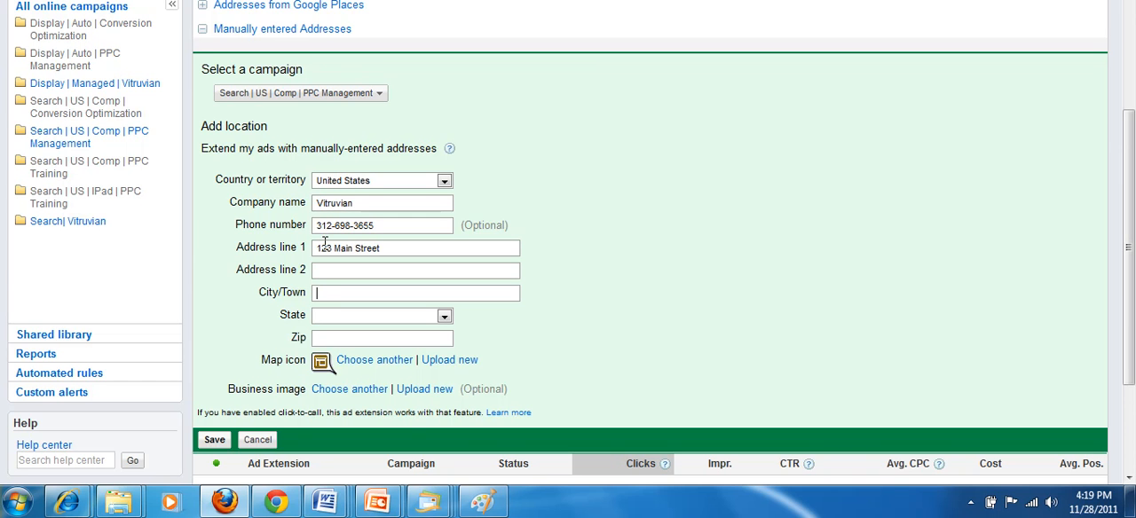
pyautogui.write('Chica')
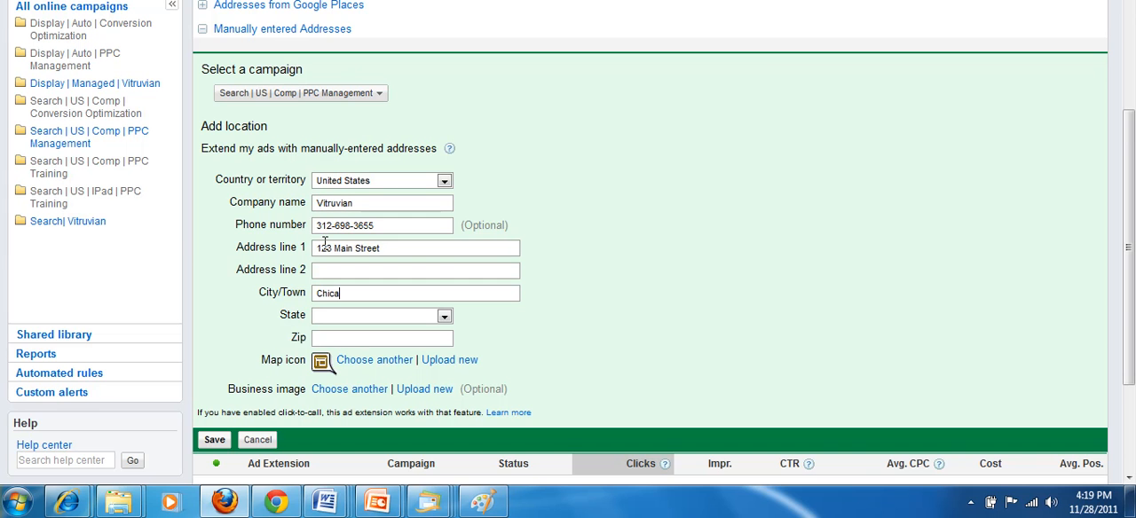
pyautogui.write('go')
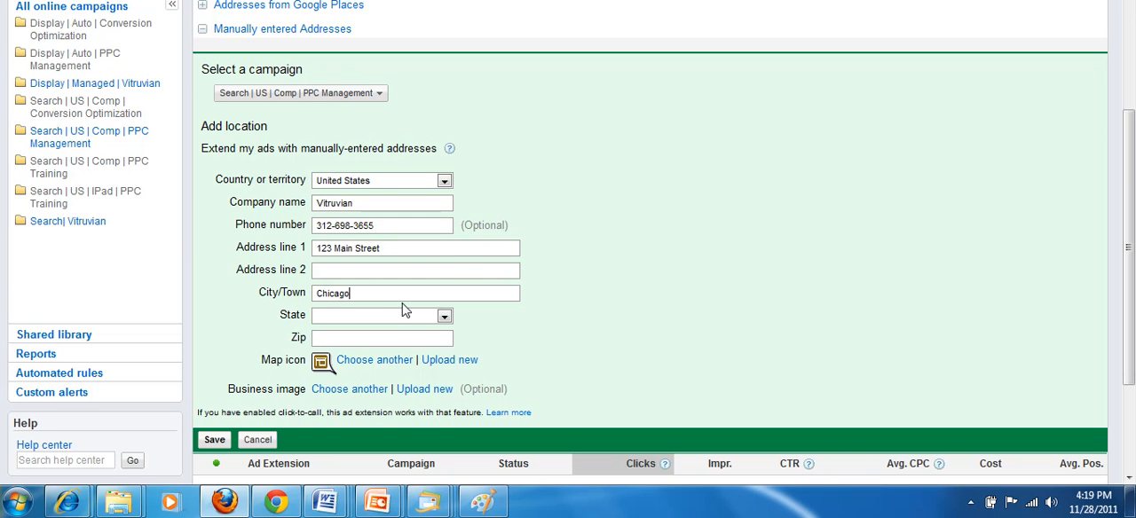
pyautogui.click(444, 316)
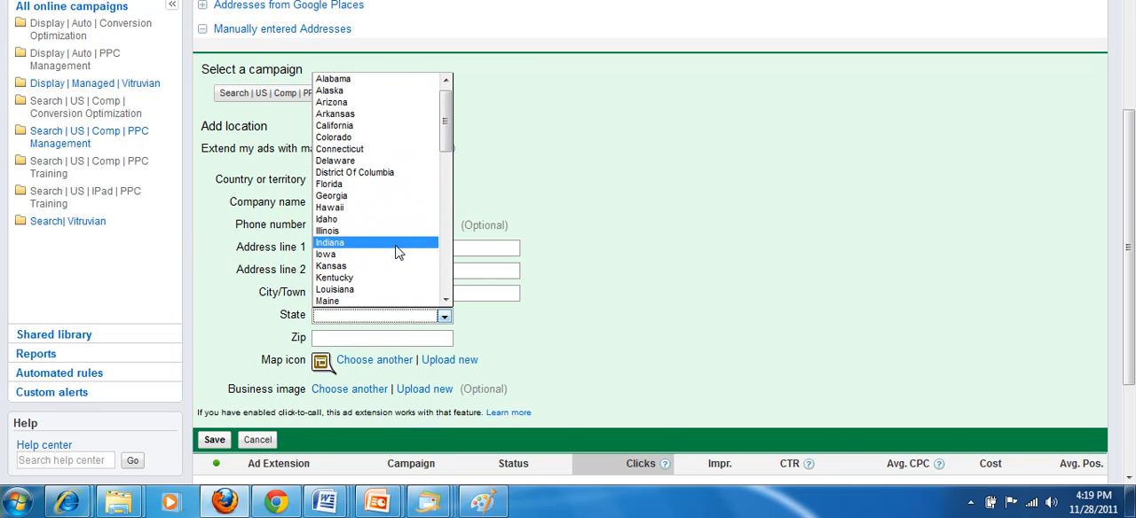
pyautogui.click(327, 230)
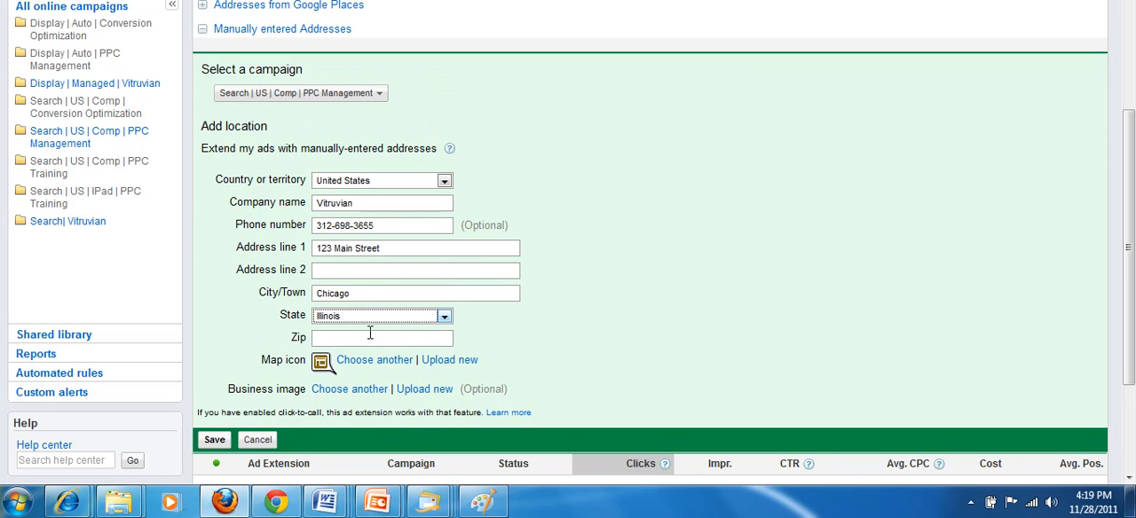
pyautogui.write('6')
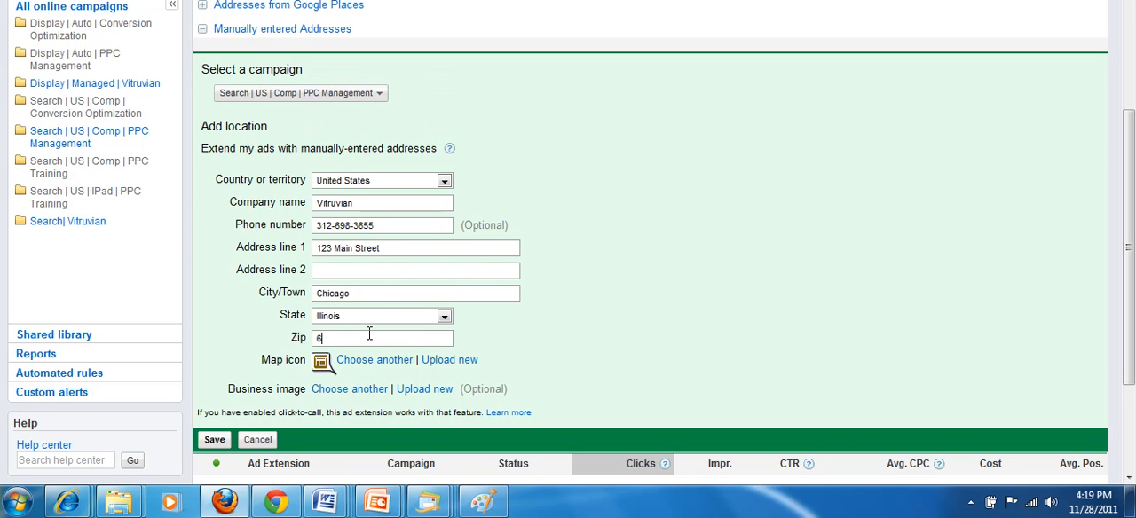
pyautogui.write('0104')
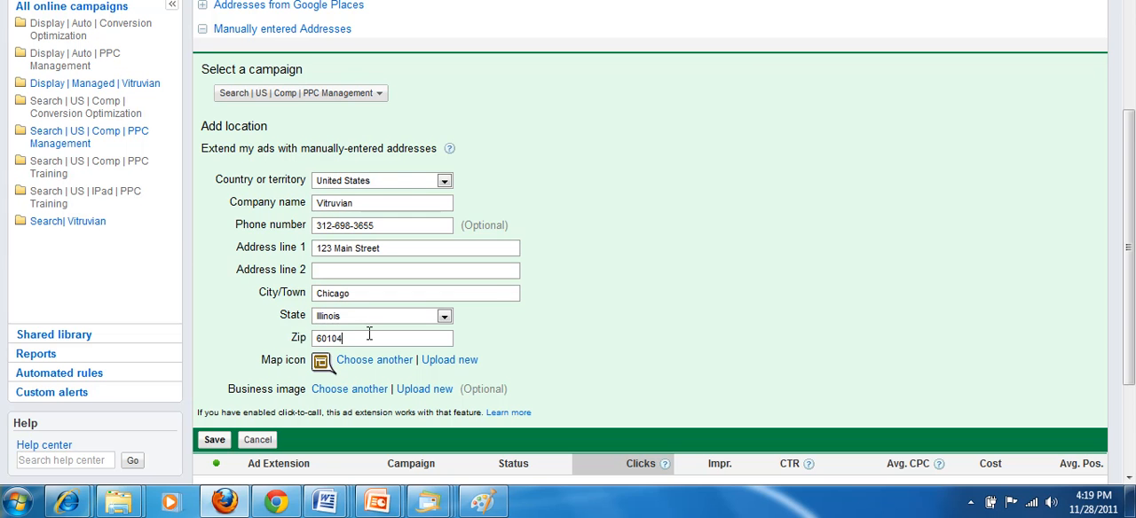
pyautogui.moveTo(285, 366)
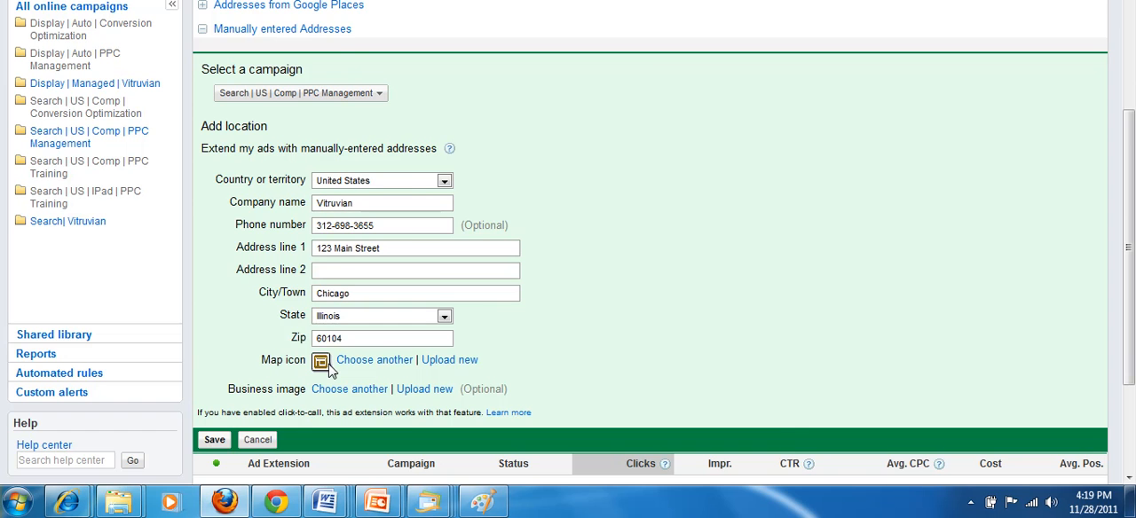
pyautogui.click(374, 360)
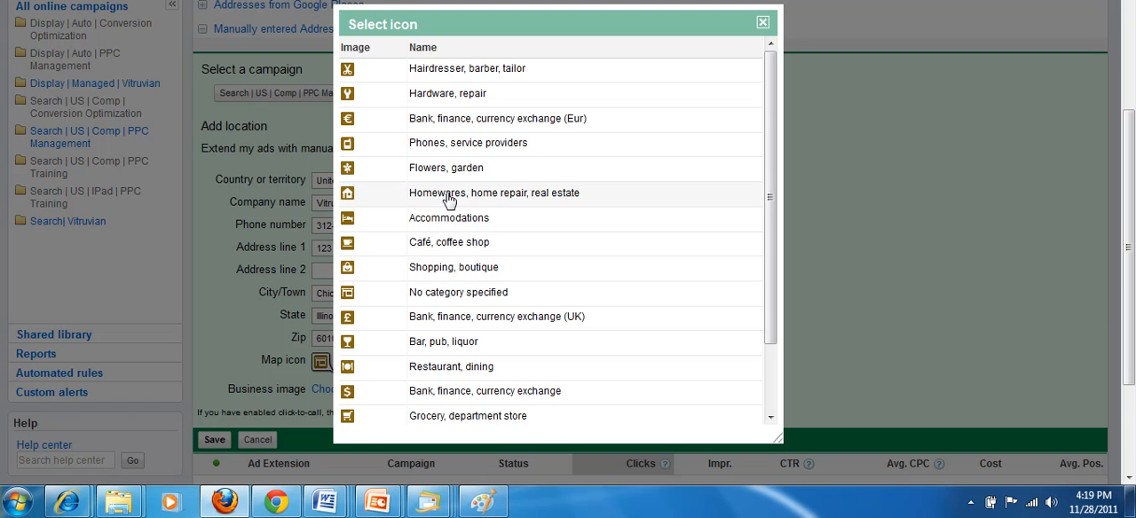
pyautogui.moveTo(353, 189)
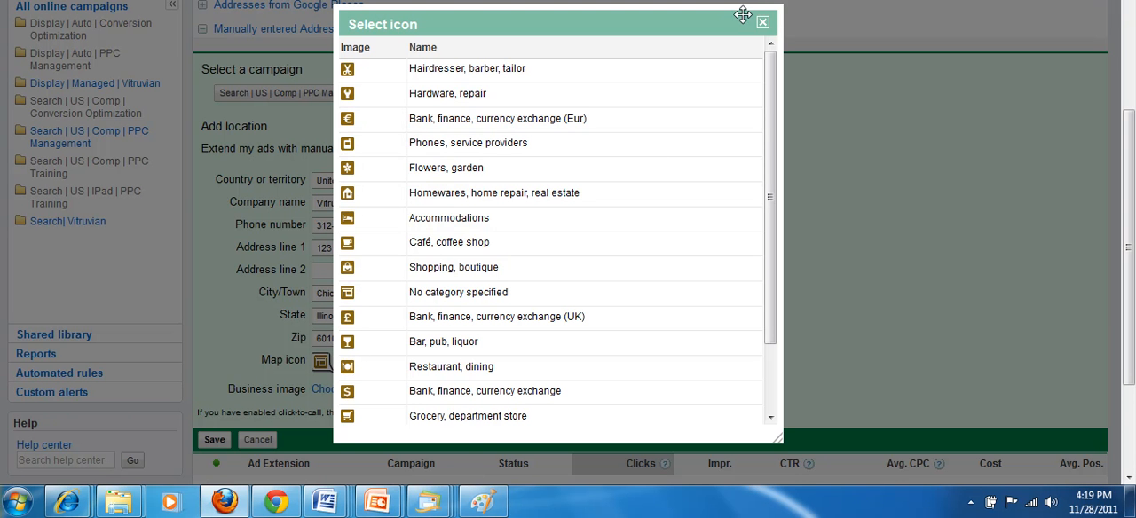
pyautogui.click(762, 22)
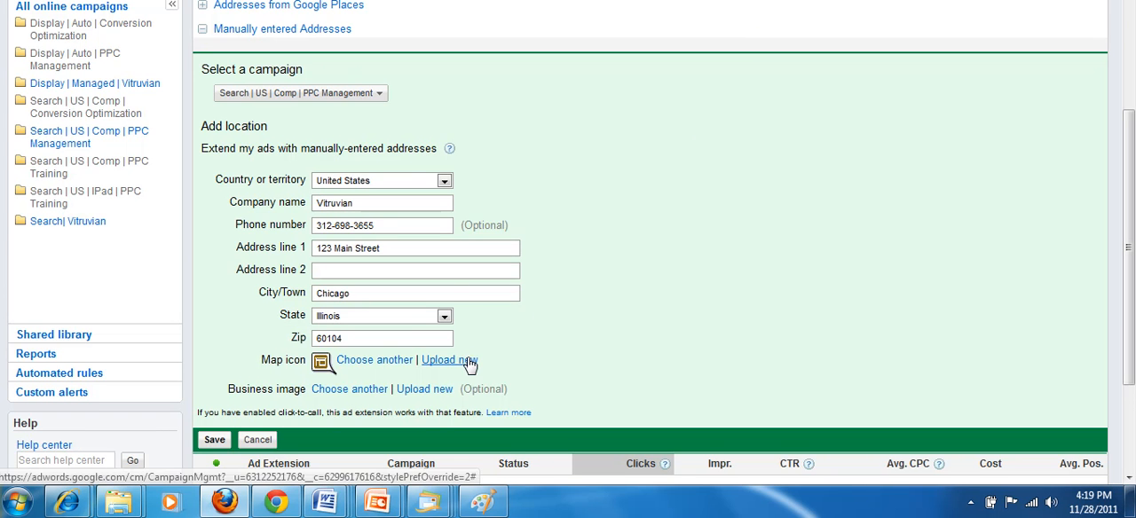
pyautogui.click(448, 360)
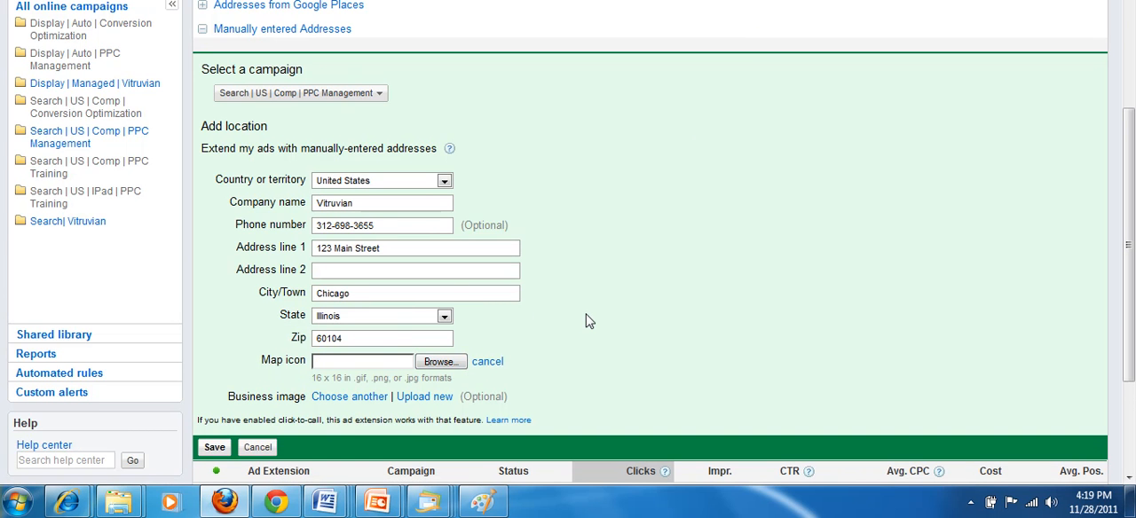
pyautogui.moveTo(577, 326)
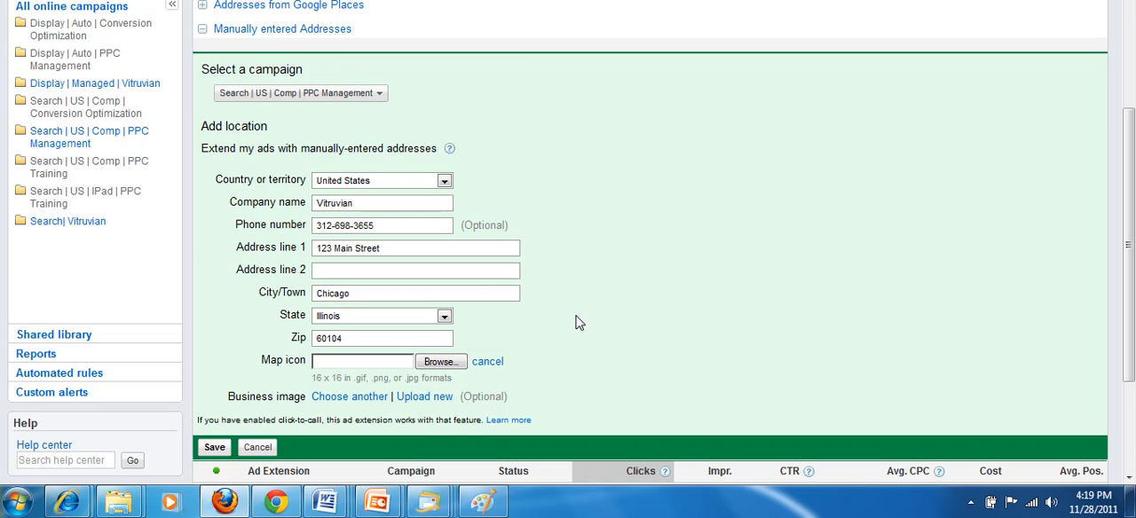
pyautogui.moveTo(488, 361)
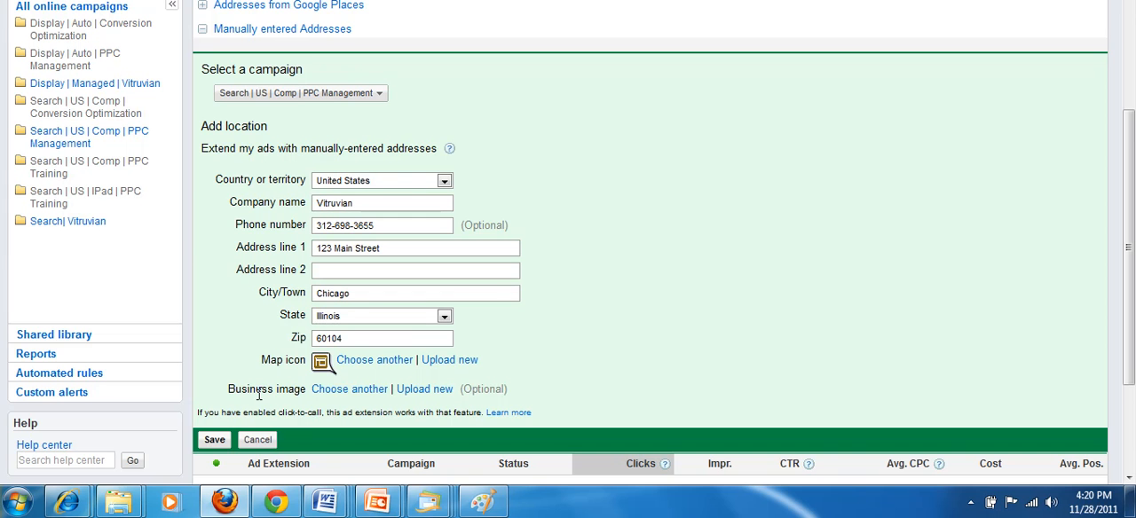
pyautogui.moveTo(349, 389)
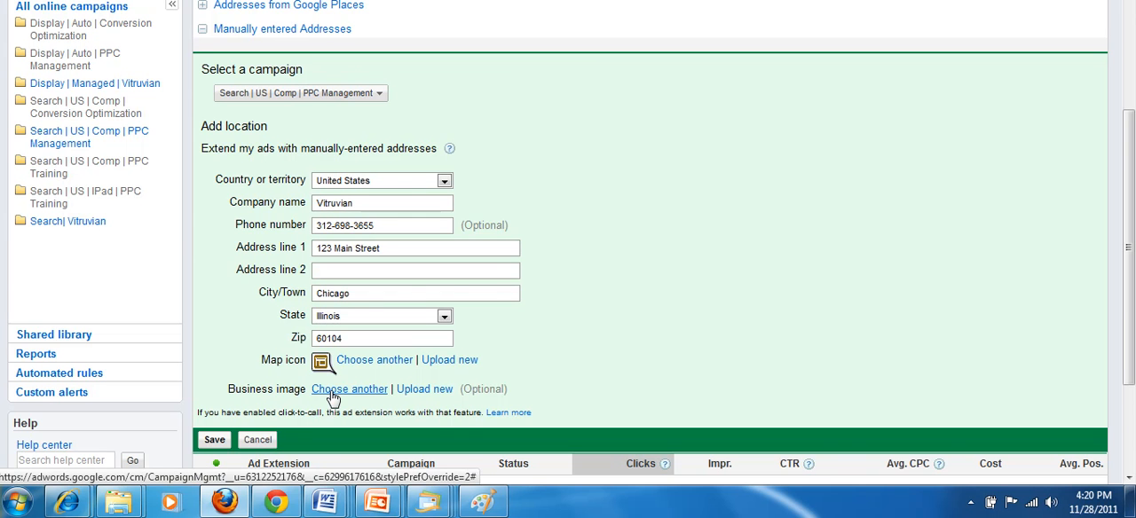
pyautogui.moveTo(384, 401)
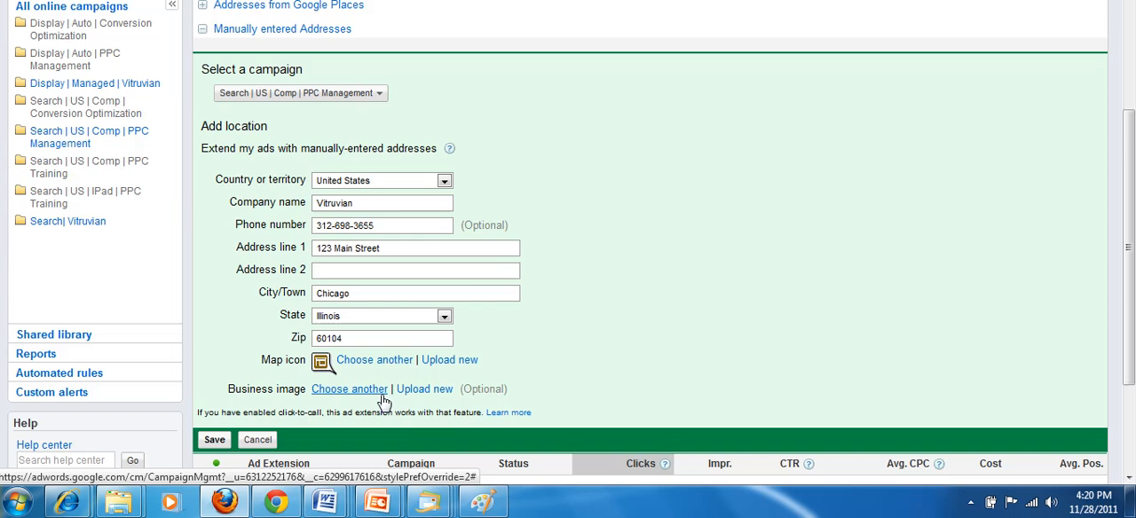
pyautogui.moveTo(769, 287)
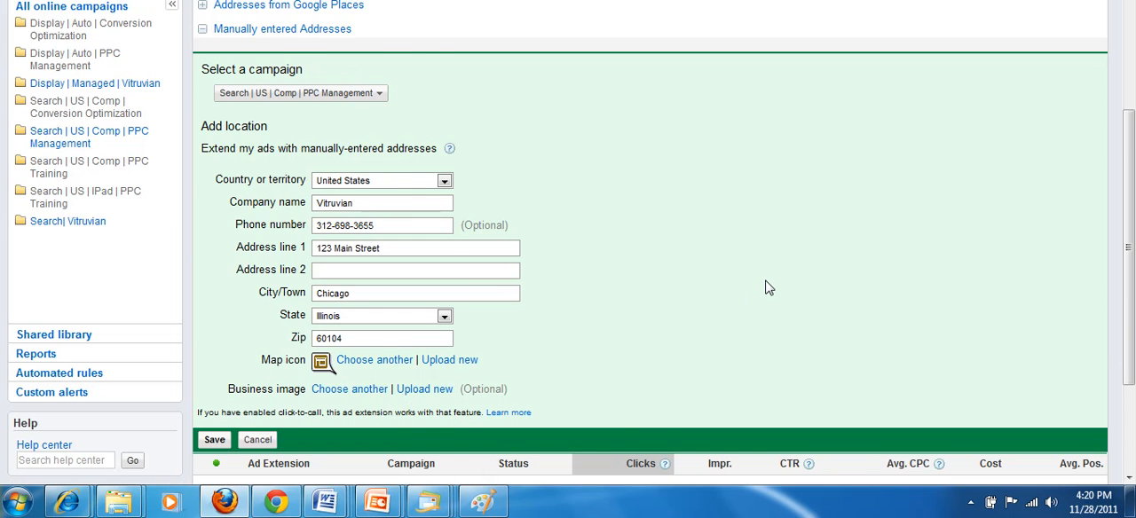
# Save the Vitruvian 123 Main Street, Chicago location extension.
pyautogui.scroll(-3)
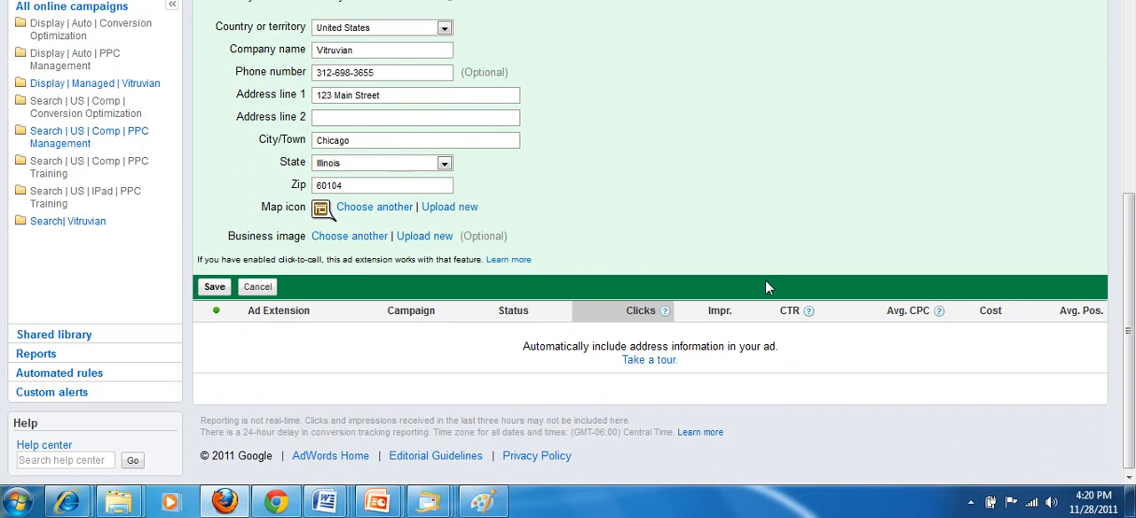
pyautogui.moveTo(702, 229)
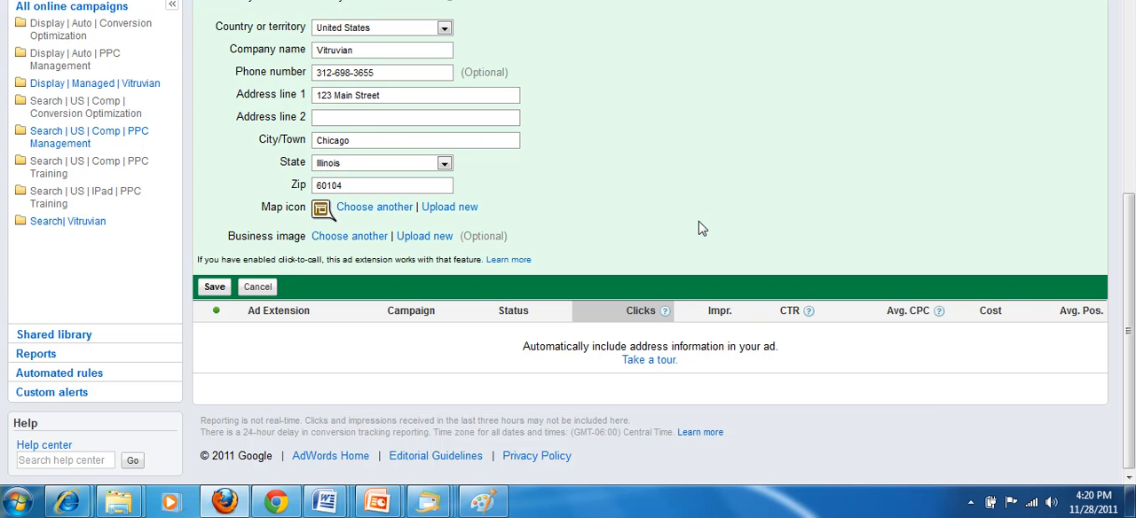
pyautogui.moveTo(411, 297)
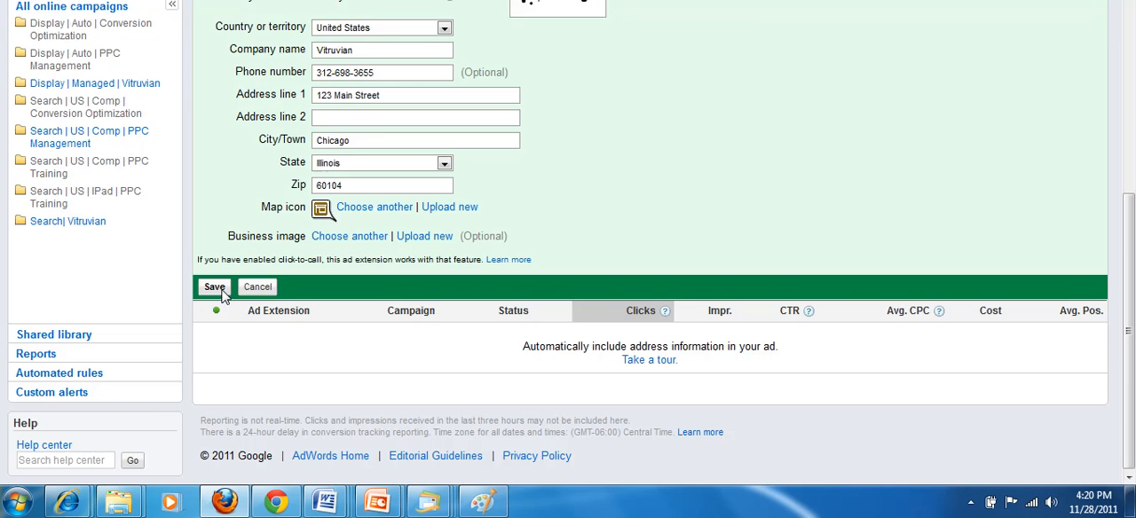
pyautogui.click(213, 286)
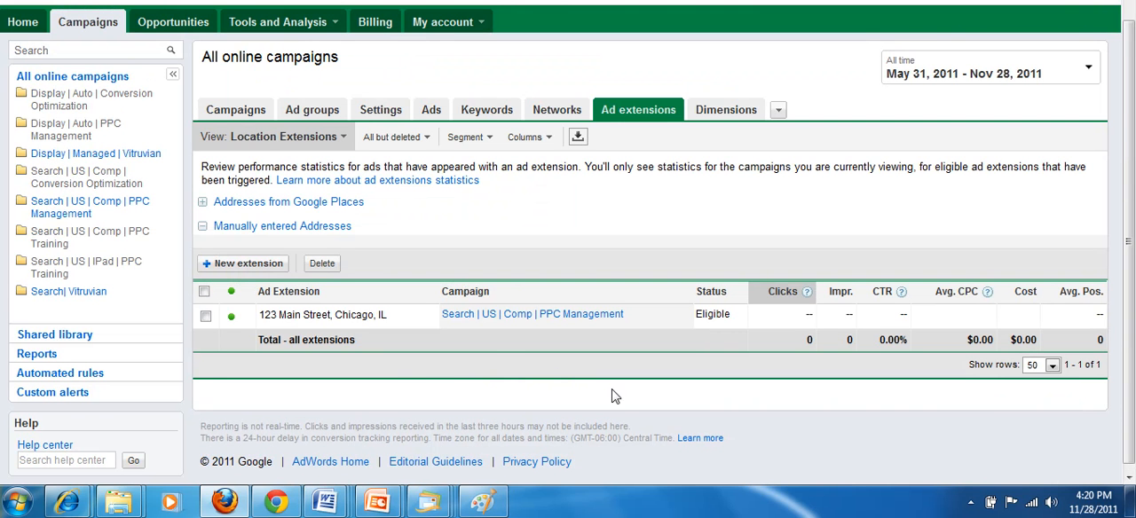
pyautogui.moveTo(917, 442)
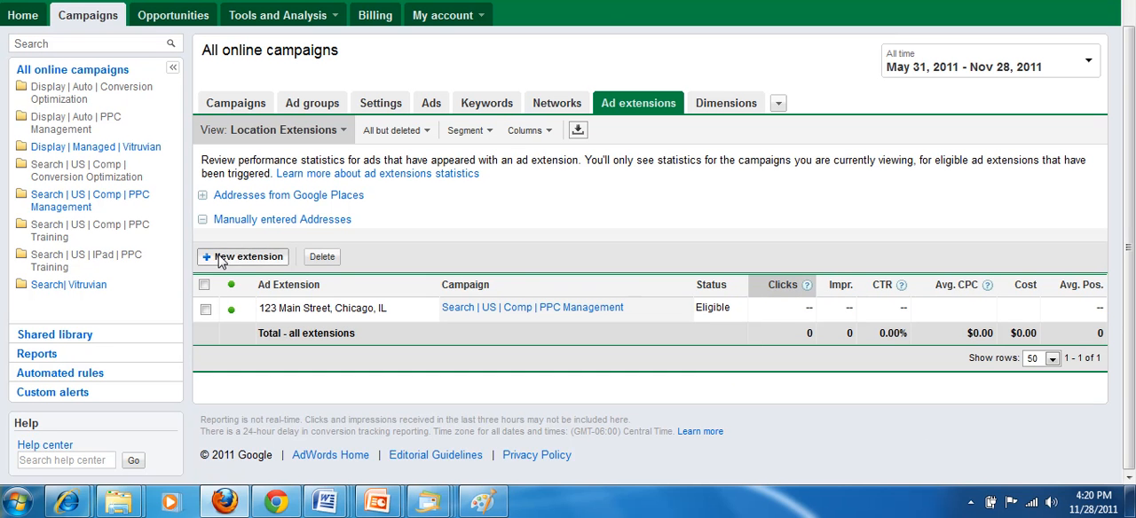
# Start another new extension above the ad extensions table.
pyautogui.click(242, 257)
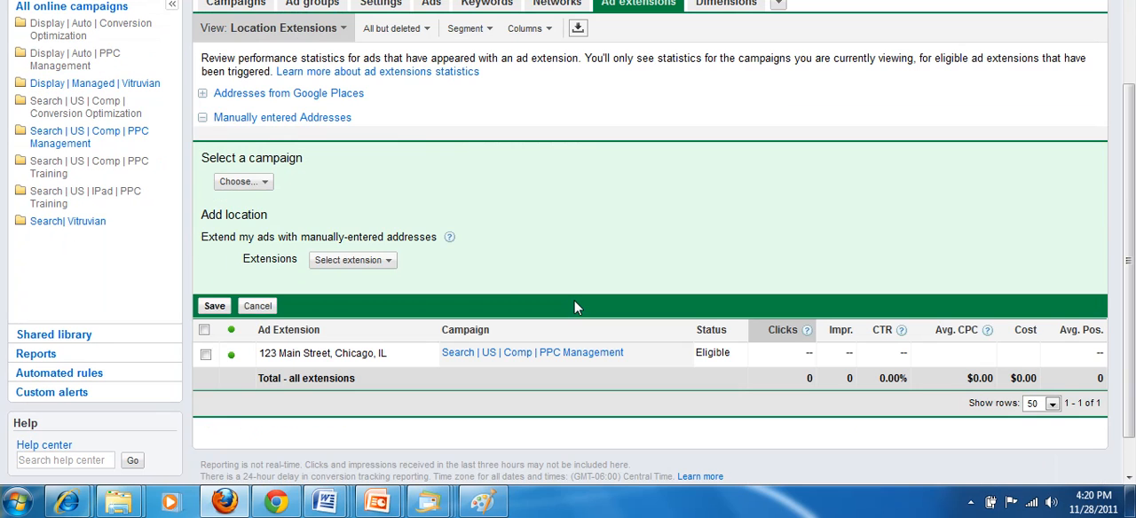
pyautogui.moveTo(375, 216)
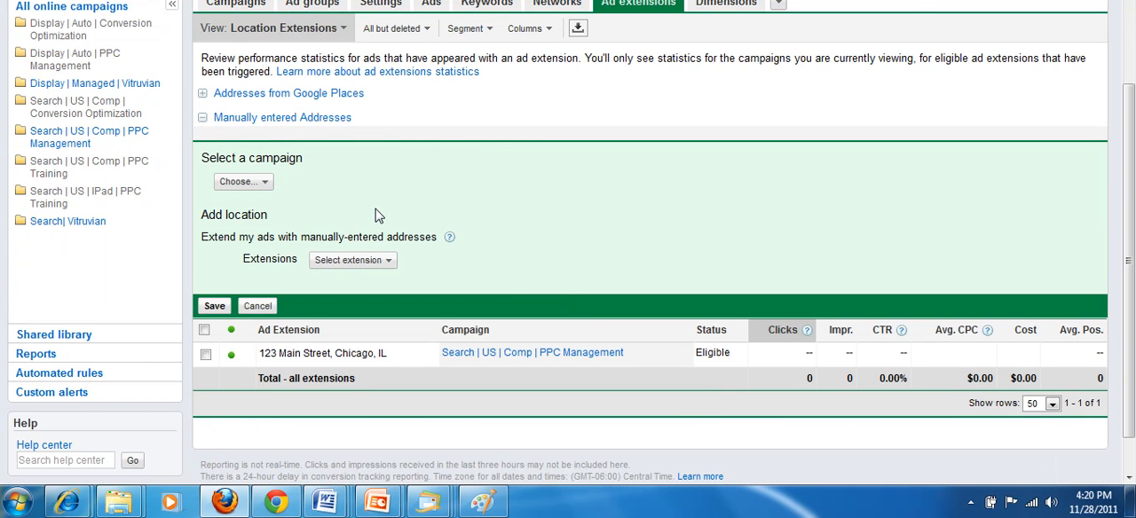
pyautogui.moveTo(523, 222)
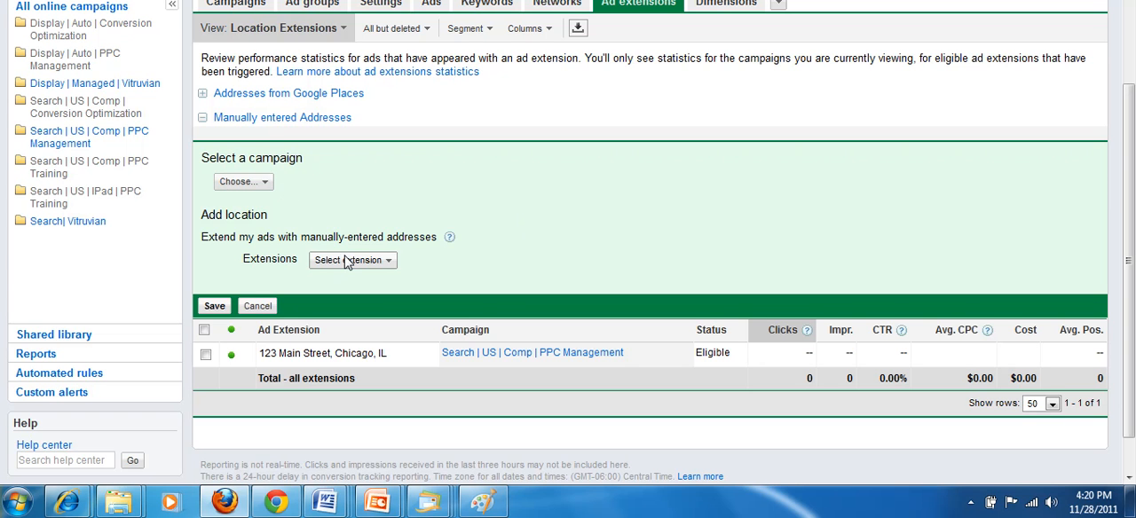
# Show the existing extensions list, including the saved Vitruvian Chicago address.
pyautogui.click(352, 259)
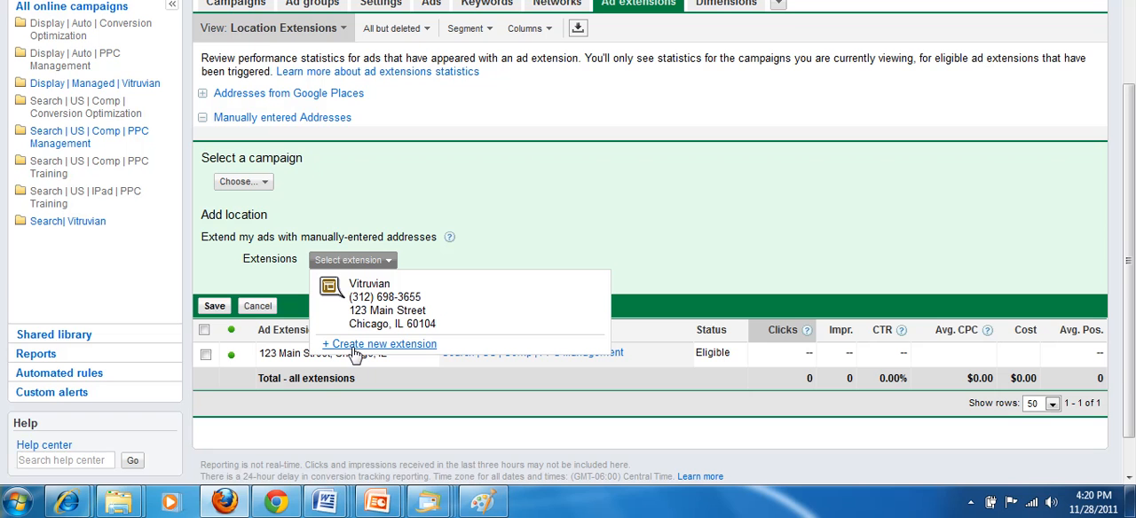